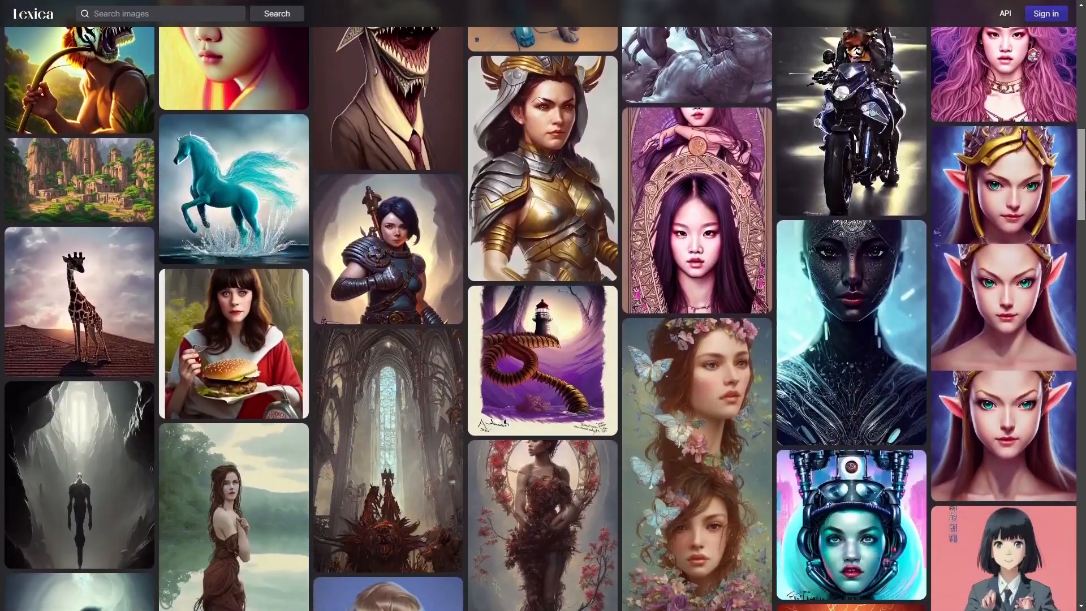
Step: Scroll through the DreamBooth page's abstract, method overview diagram and results sections
scroll(down, 3)
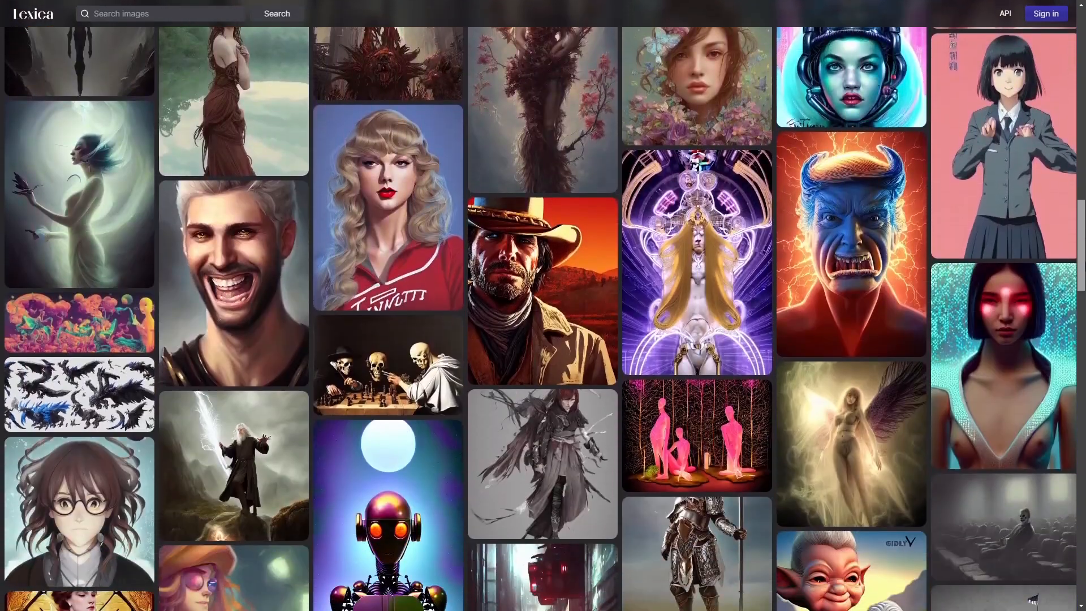
scroll(down, 3)
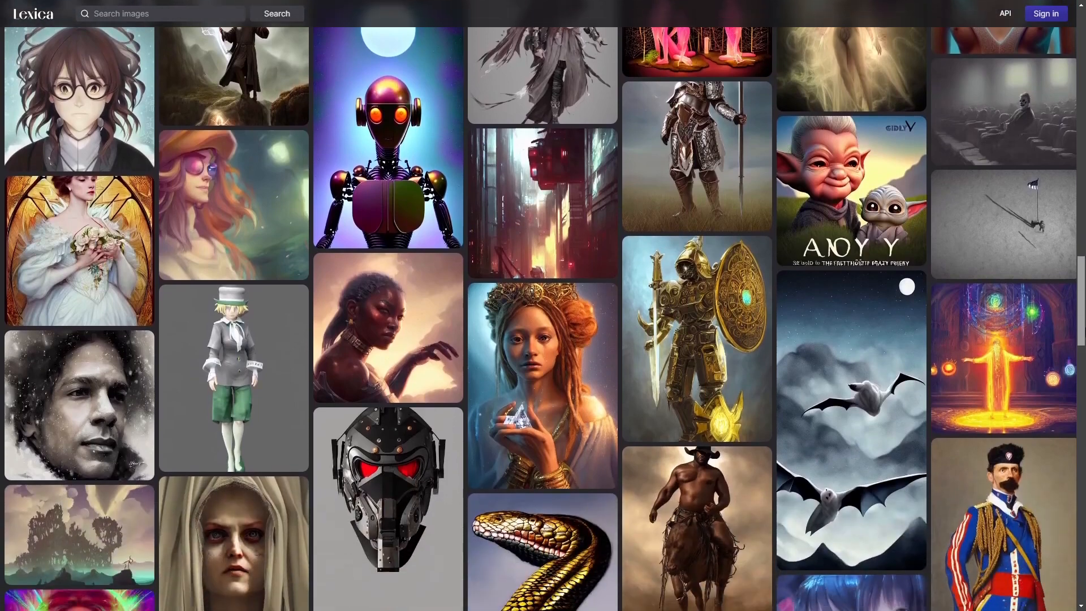
scroll(down, 3)
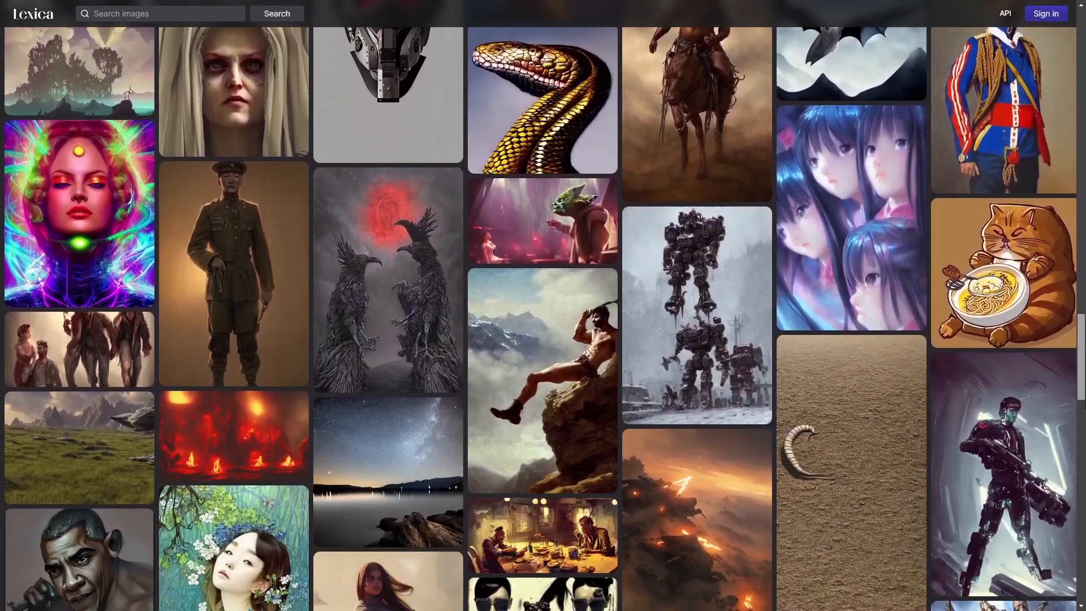
scroll(down, 3)
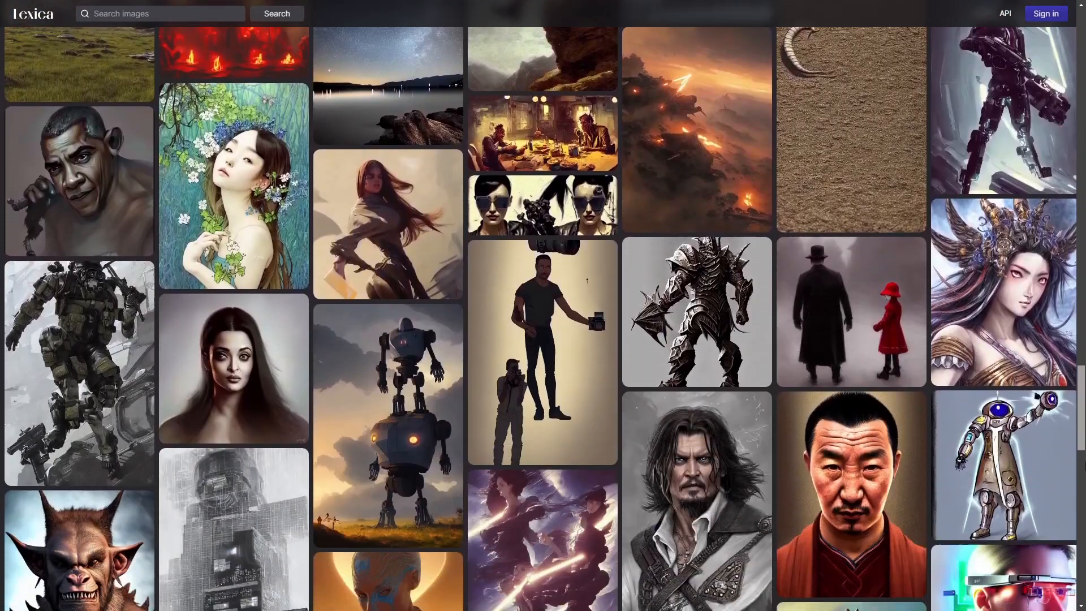
scroll(down, 3)
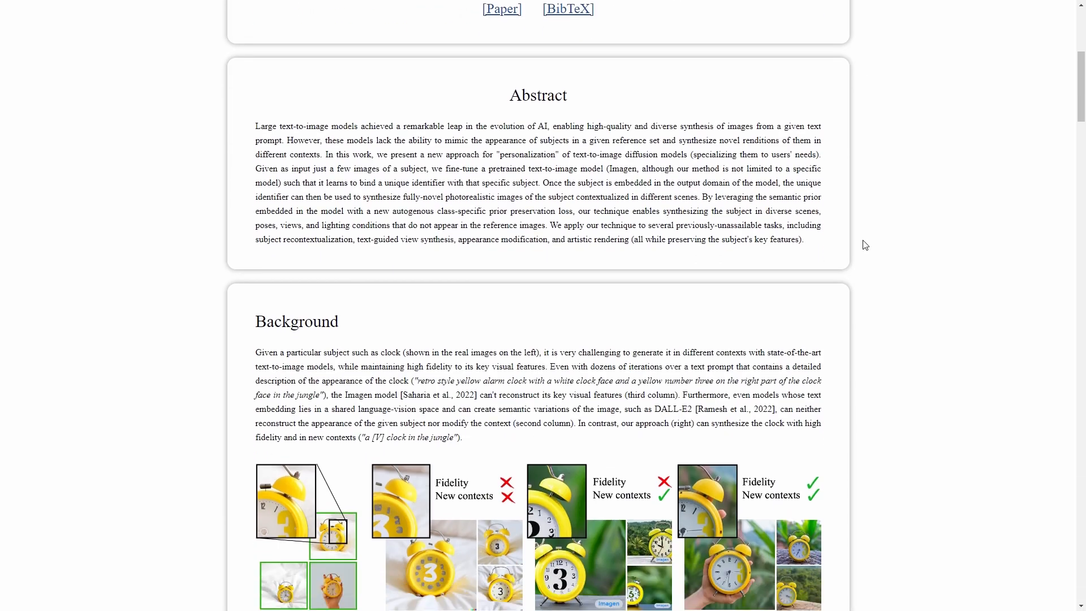
scroll(down, 3)
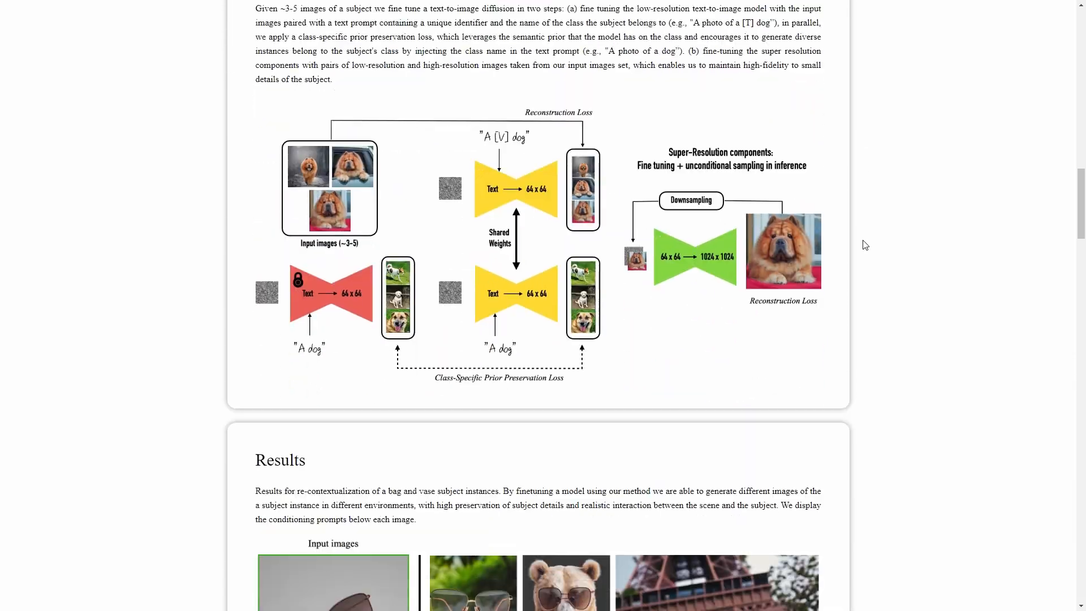
scroll(down, 3)
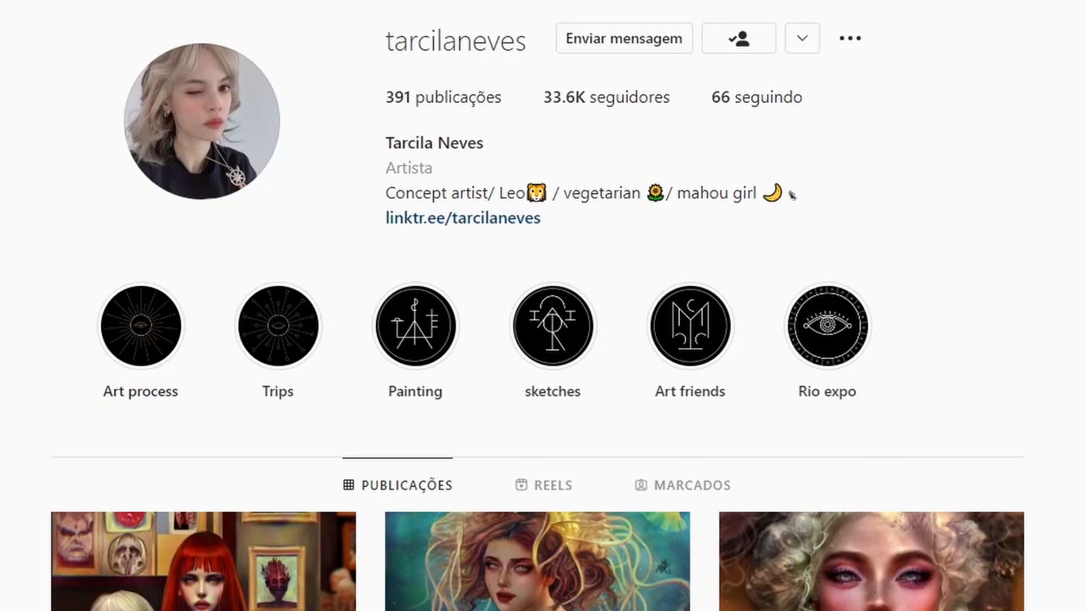
Step: Browse the artist's Instagram grid, save the 512×512 resized screenshots as a zip, and run the Colab notebook anyway
scroll(down, 3)
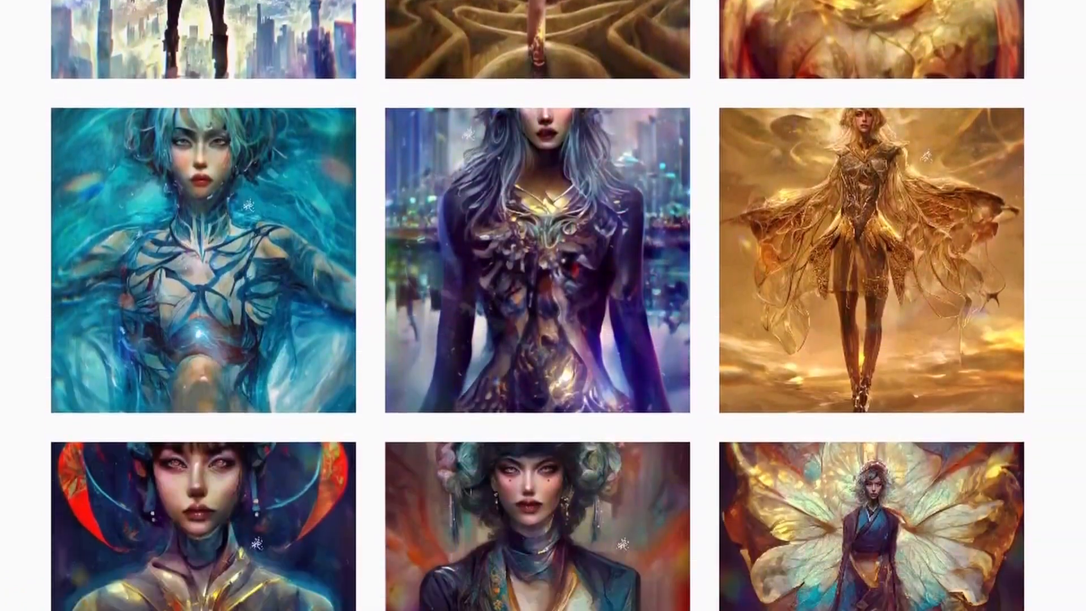
scroll(down, 3)
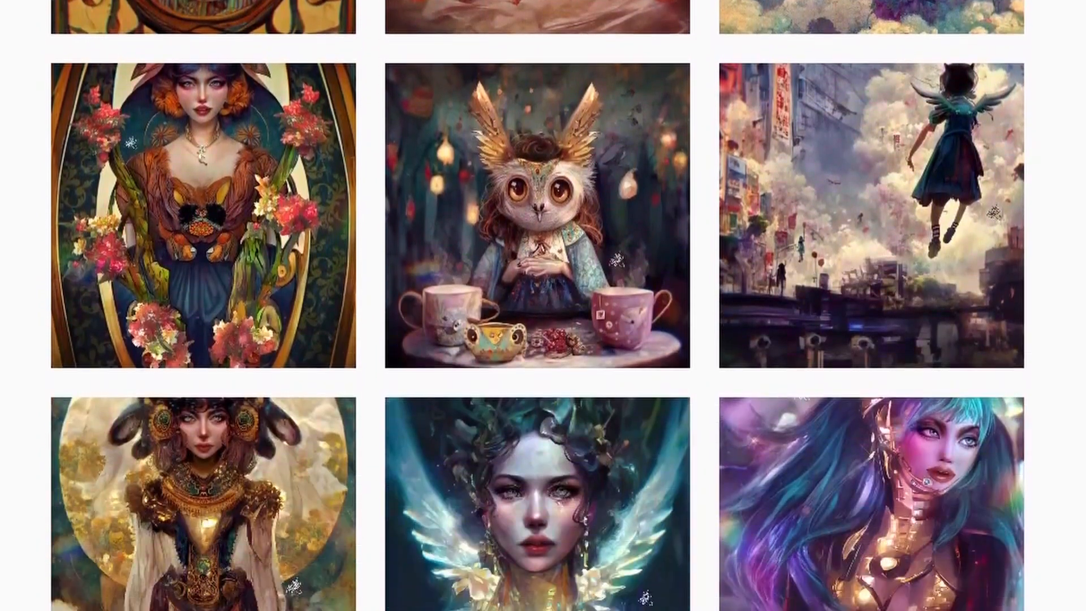
scroll(down, 3)
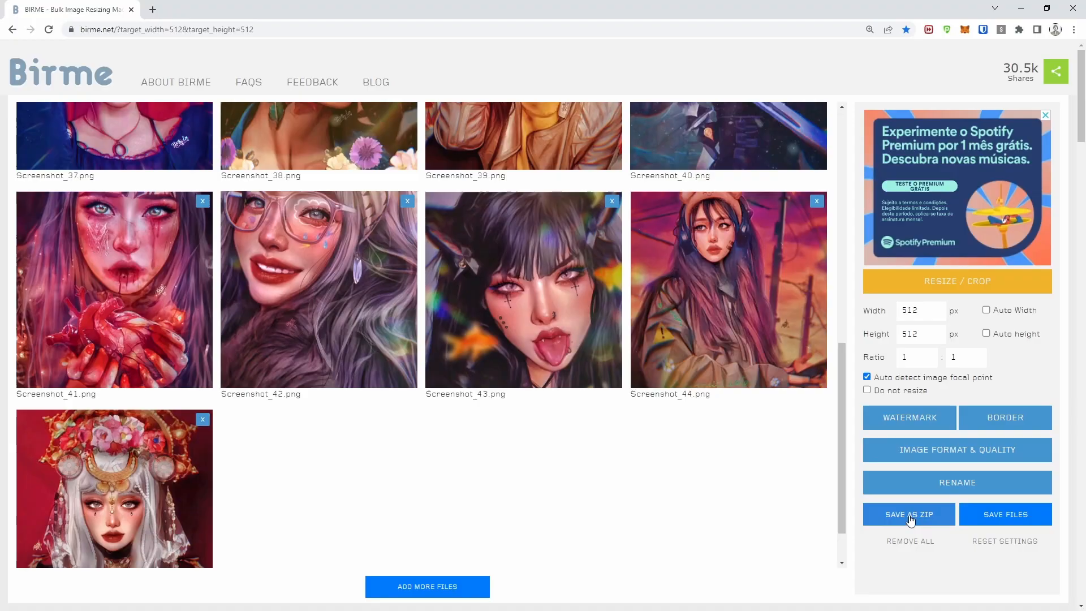
click(428, 9)
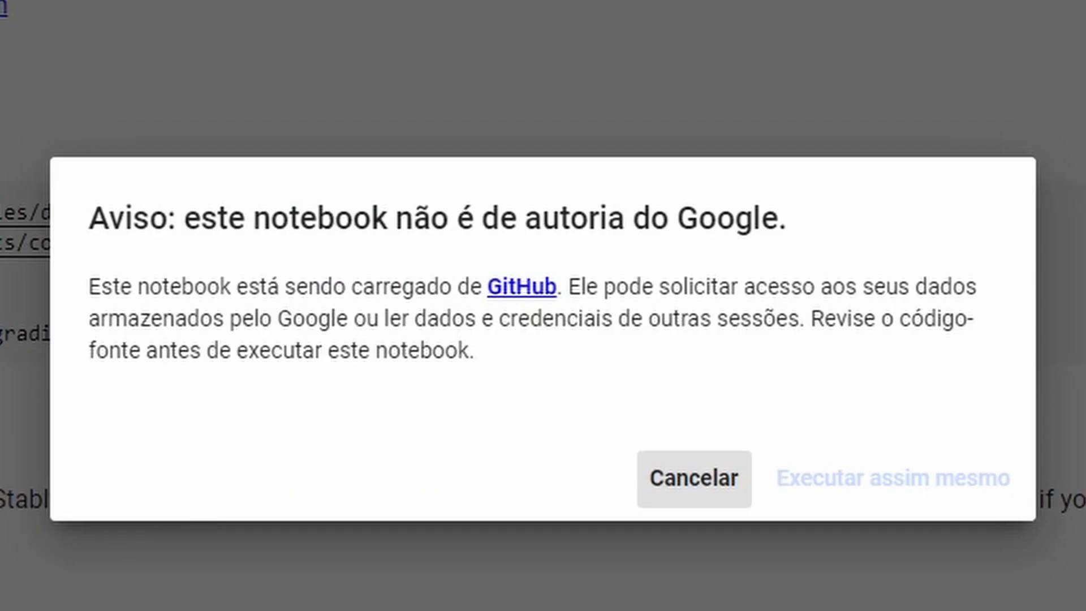
click(893, 478)
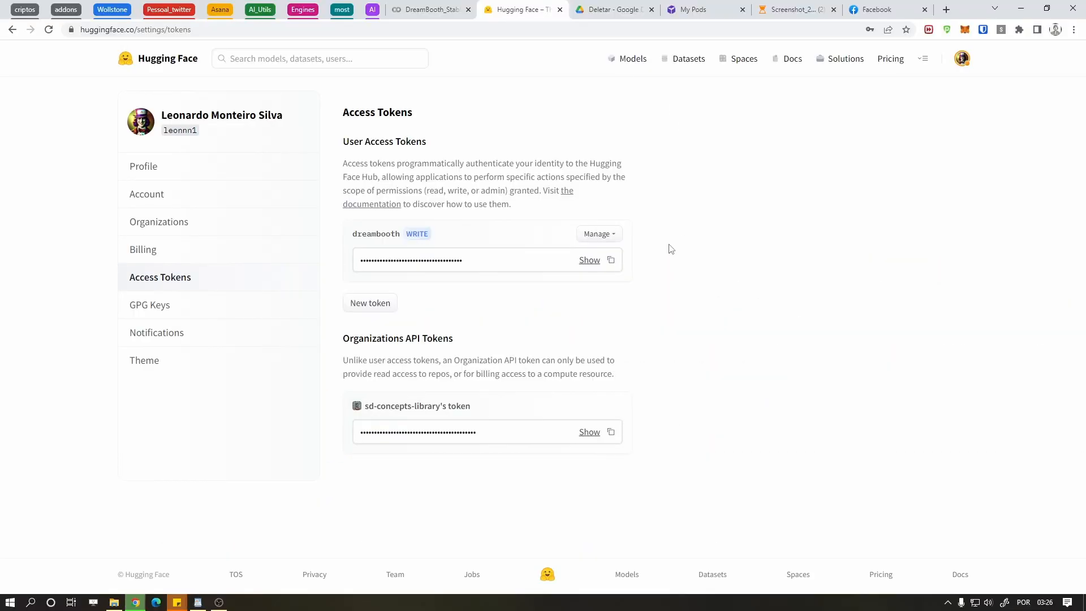
Step: Create a new Hugging Face access token named anyname and choose its read role
click(961, 57)
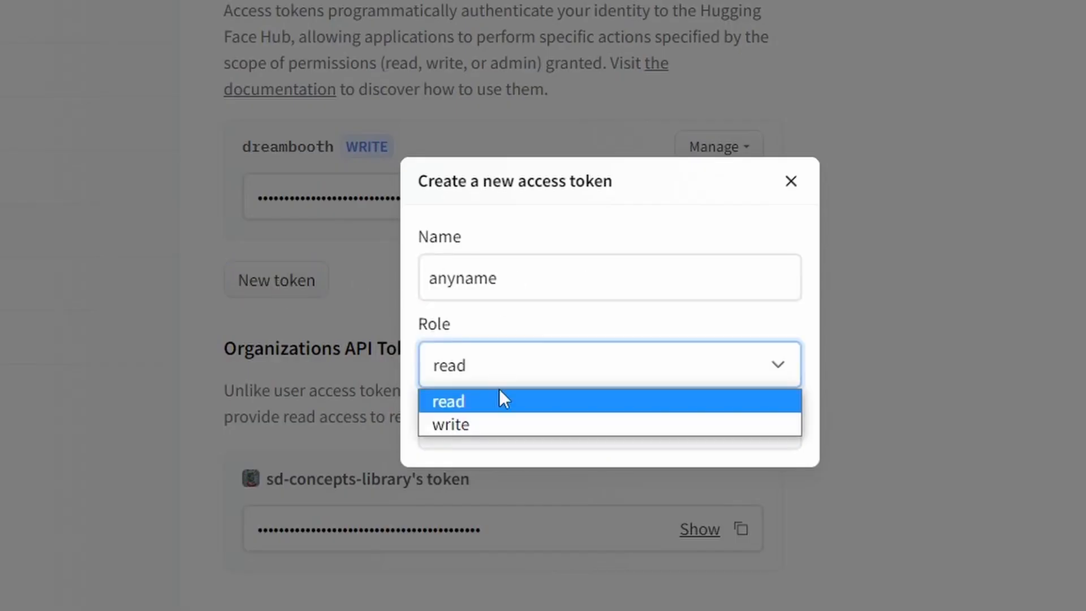
click(790, 181)
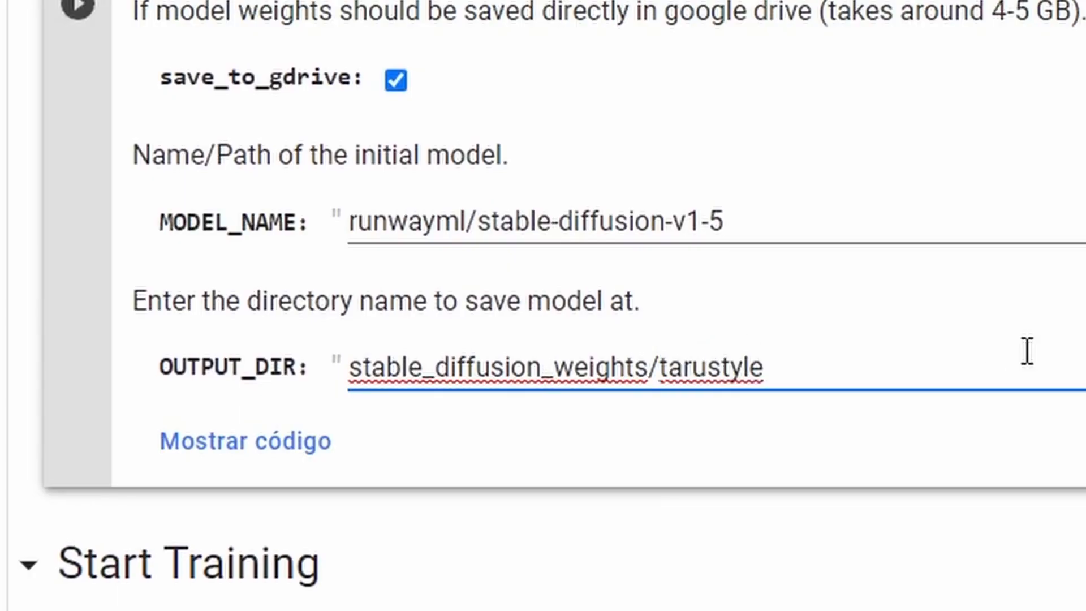
Step: Set the concept's instance prompt to tarustylefinal, class prompt to character_design, and start the char_des_dir folder name
scroll(down, 3)
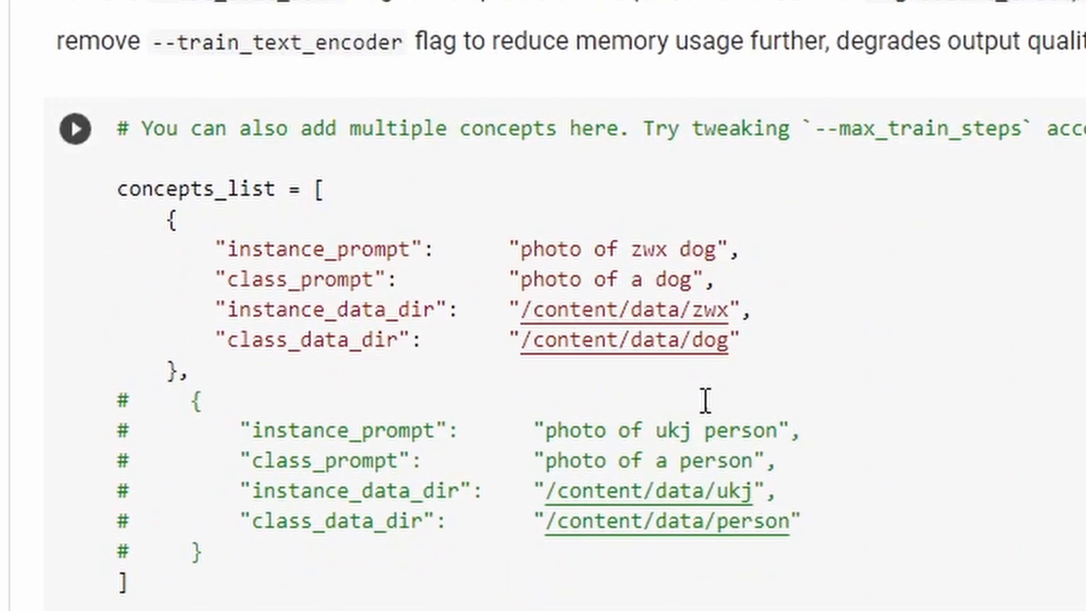
double_click(616, 248)
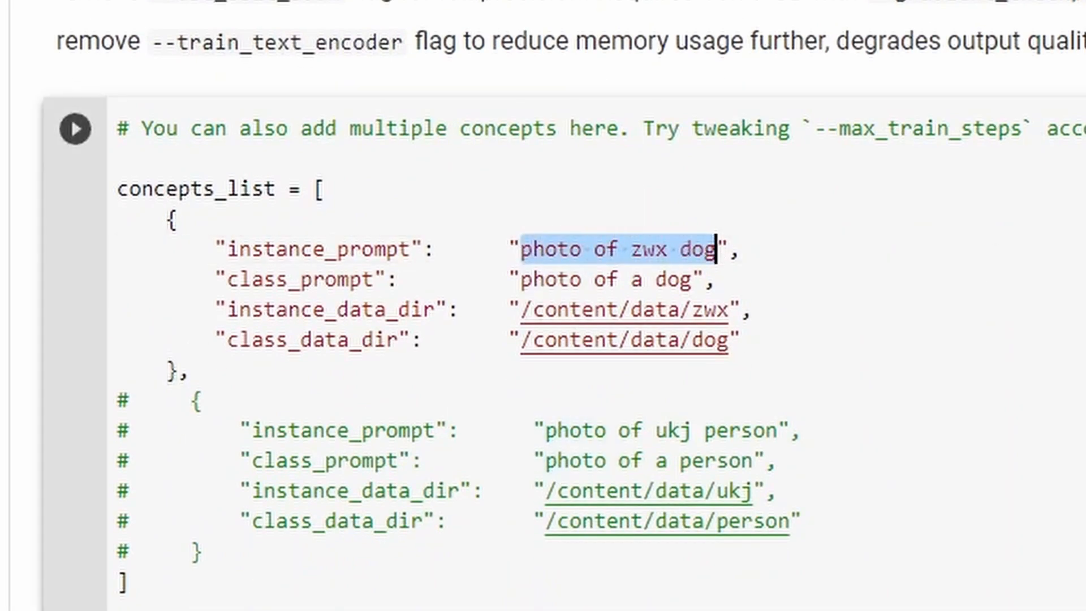
text(tarustyle)
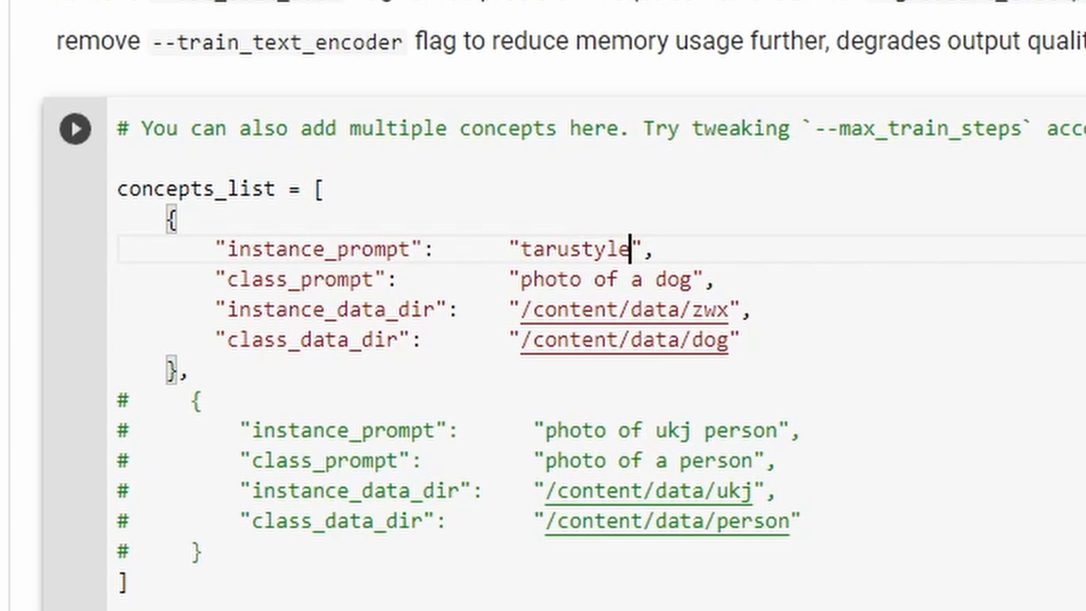
text(final)
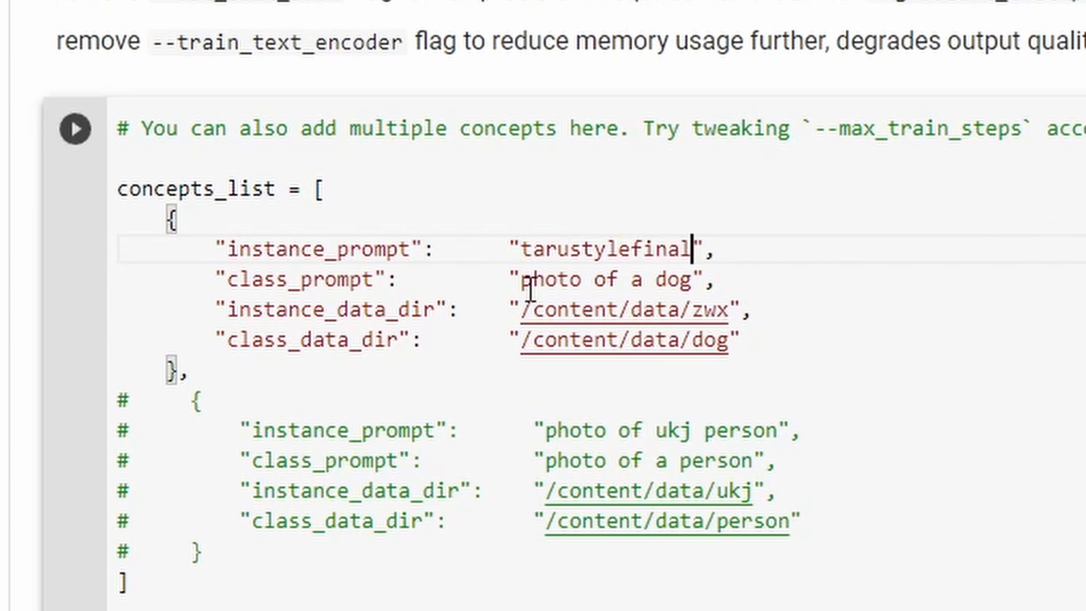
text(c)
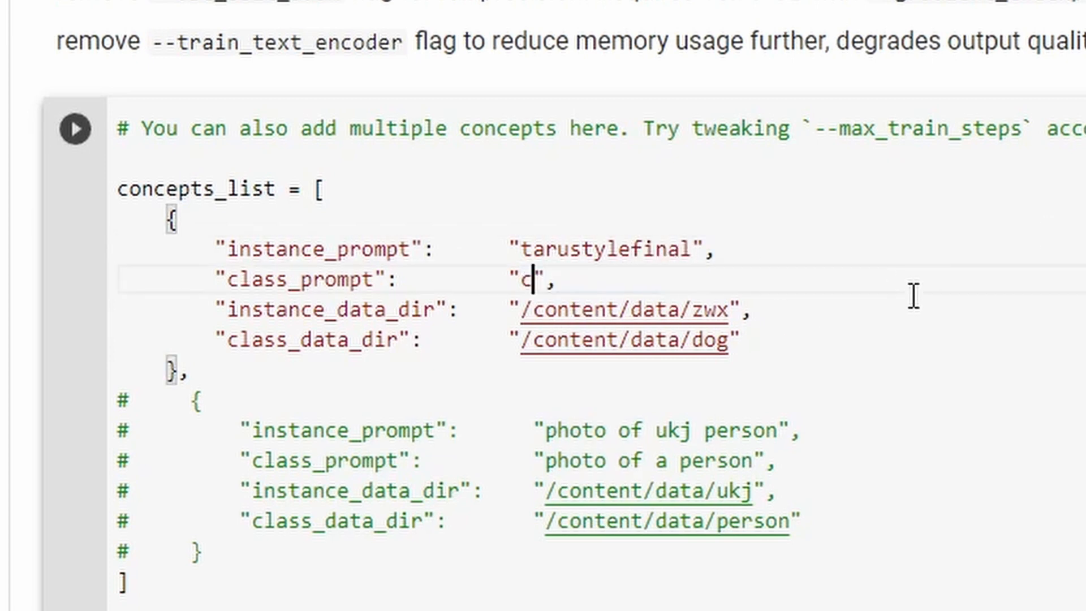
text(haracter)
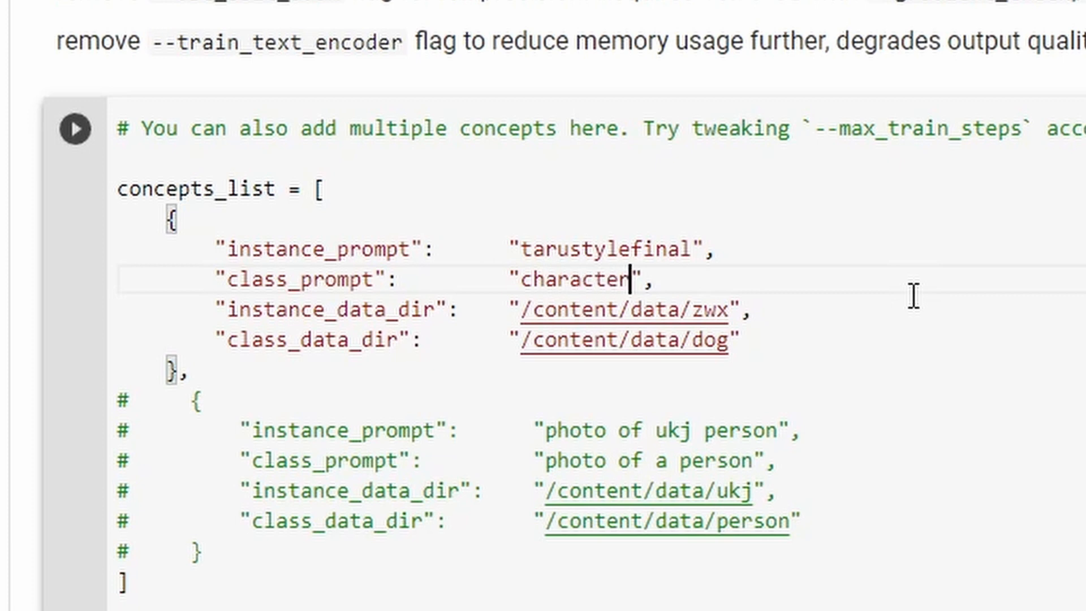
text(_desi)
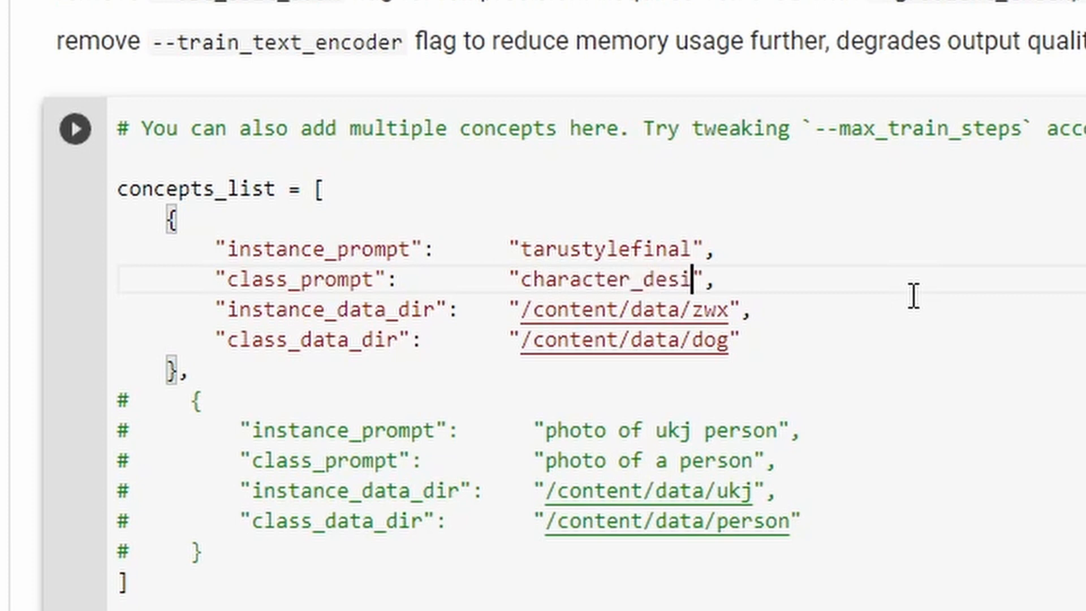
text(gn)
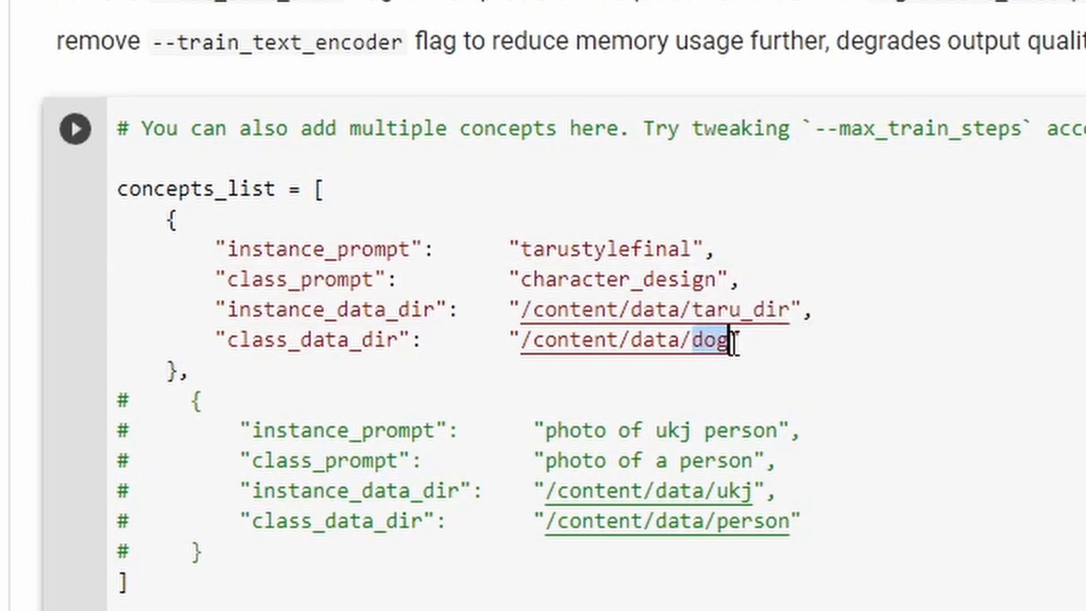
text(char_des_dir)
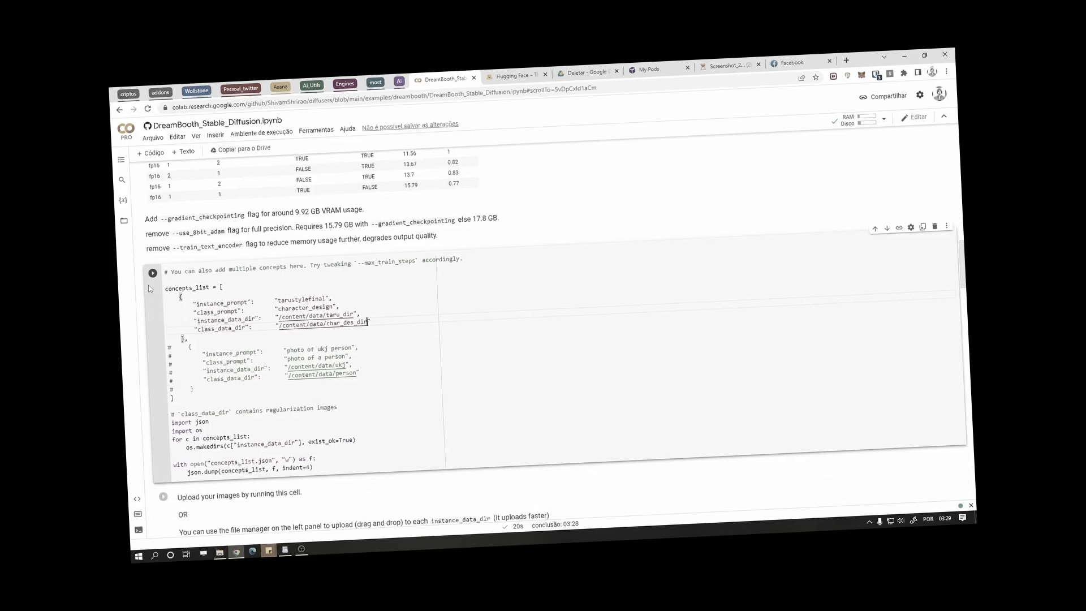
Step: Show the data folder in the file browser and set --num_class_images to 400 in the training command
click(125, 221)
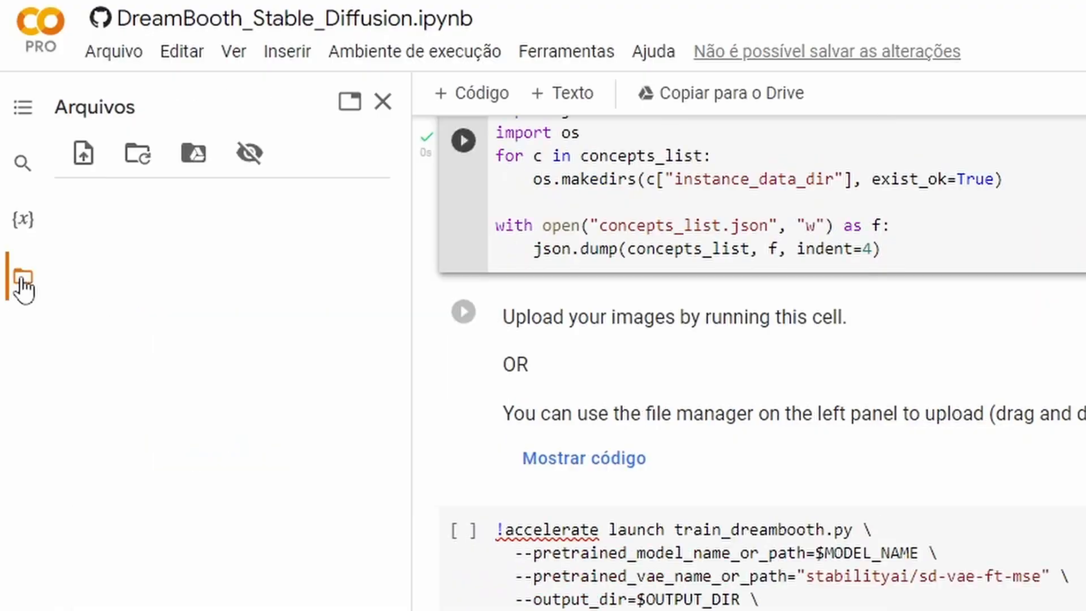
click(22, 276)
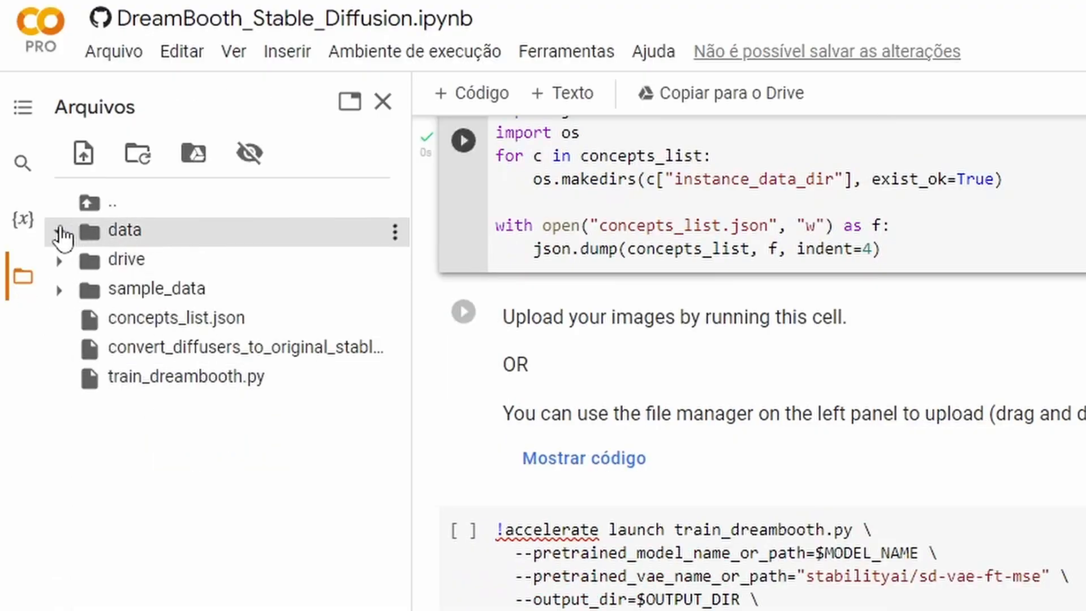
click(61, 231)
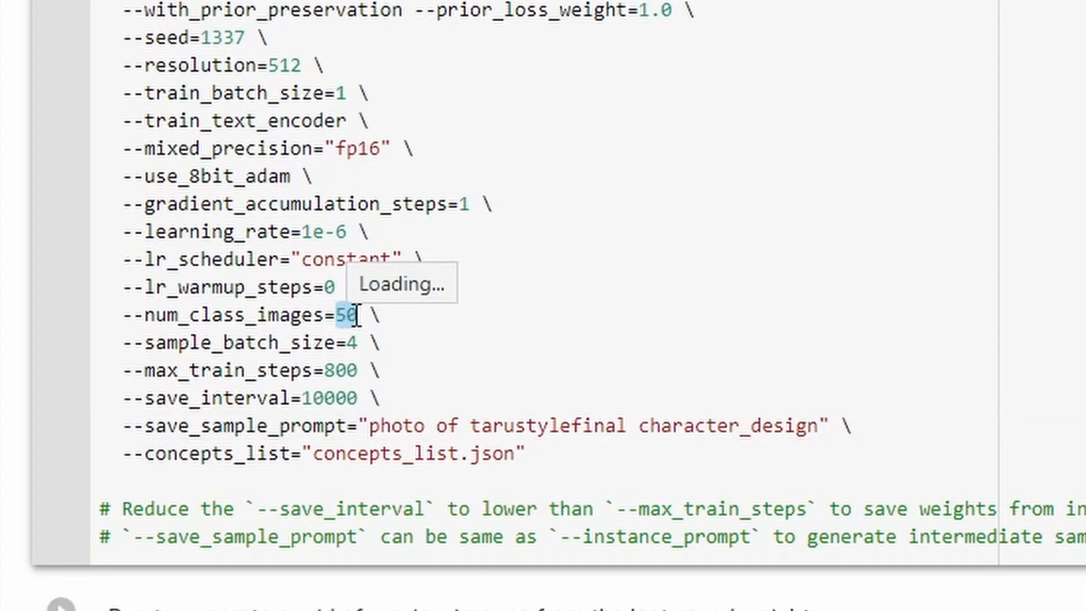
text(400)
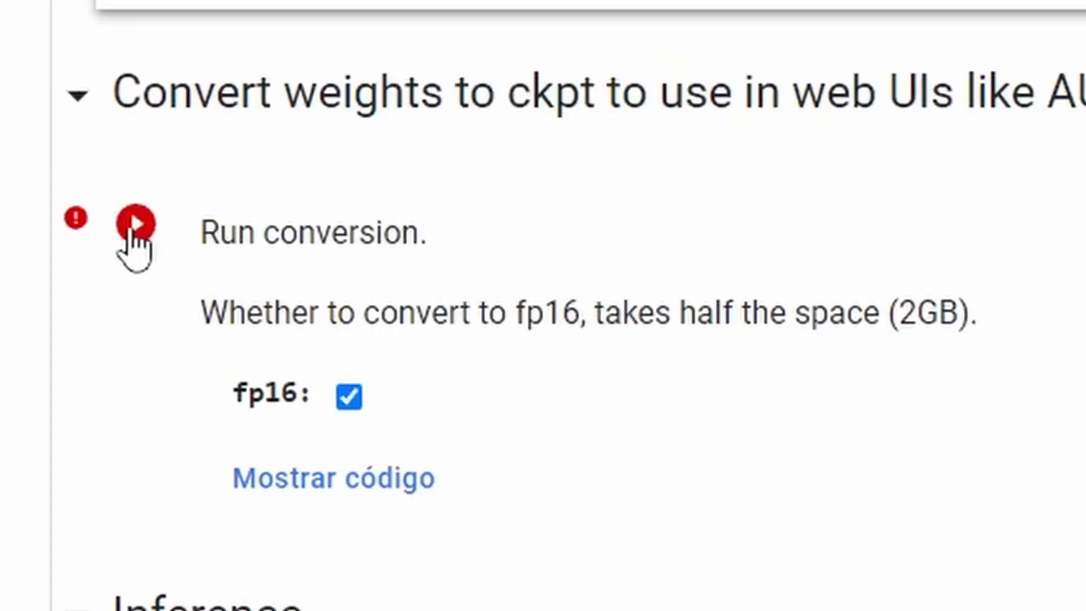
Step: Run the weights-to-ckpt conversion and download model.ckpt from the tarustylefinal 2020 Drive folder
click(656, 10)
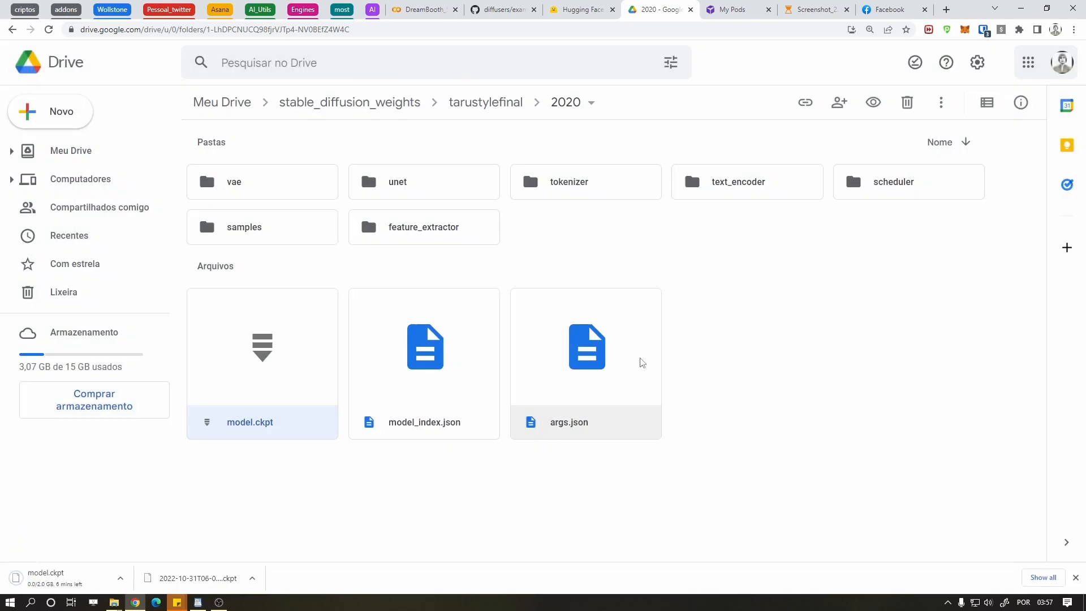
click(446, 9)
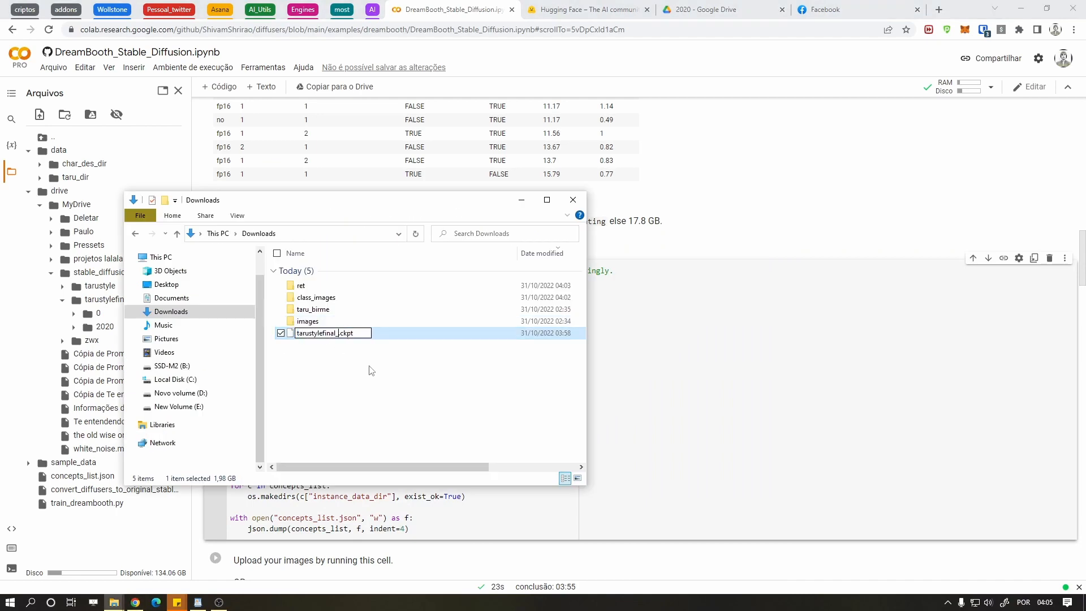
Step: Rename the downloaded checkpoint to tarustylefinal_character_design.ckpt and go to the SSD-M2 drive
click(572, 199)
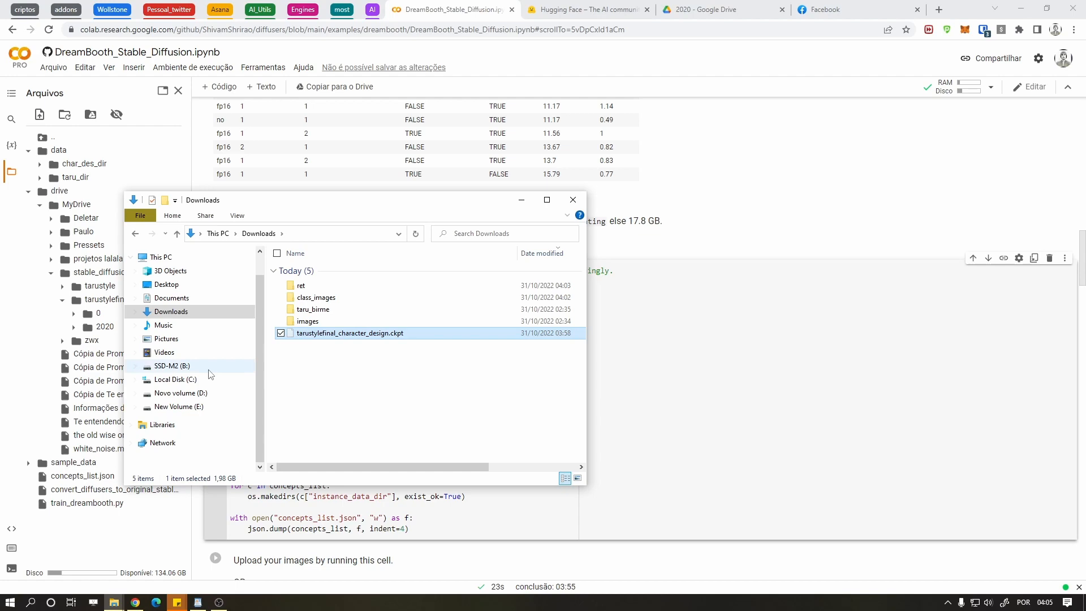
click(172, 366)
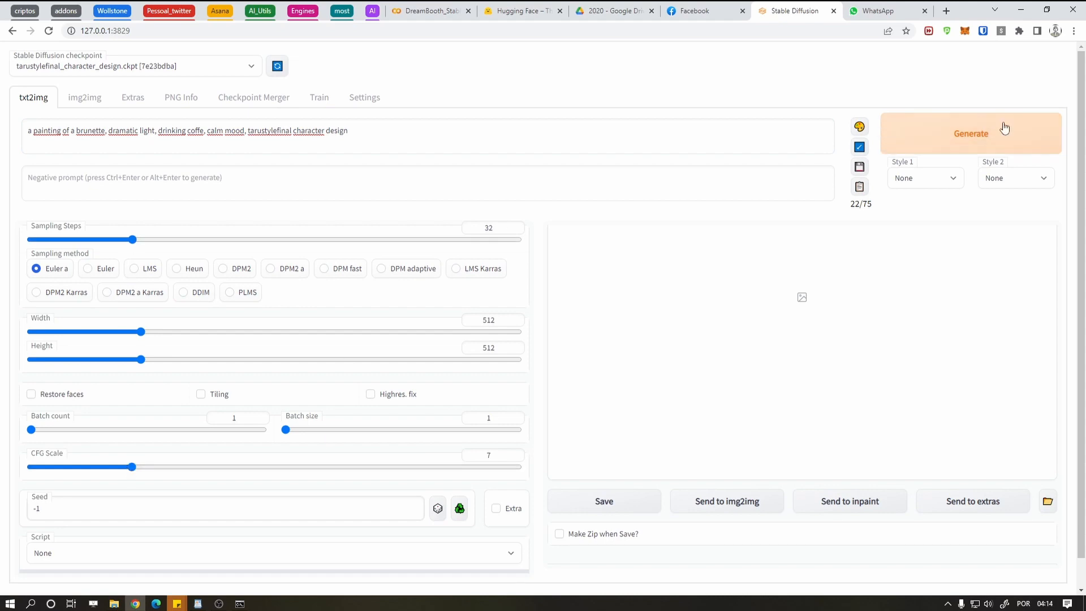
Step: Generate a brunette-drinking-coffee painting with the tarustylefinal_character_design checkpoint and style prompt
click(970, 134)
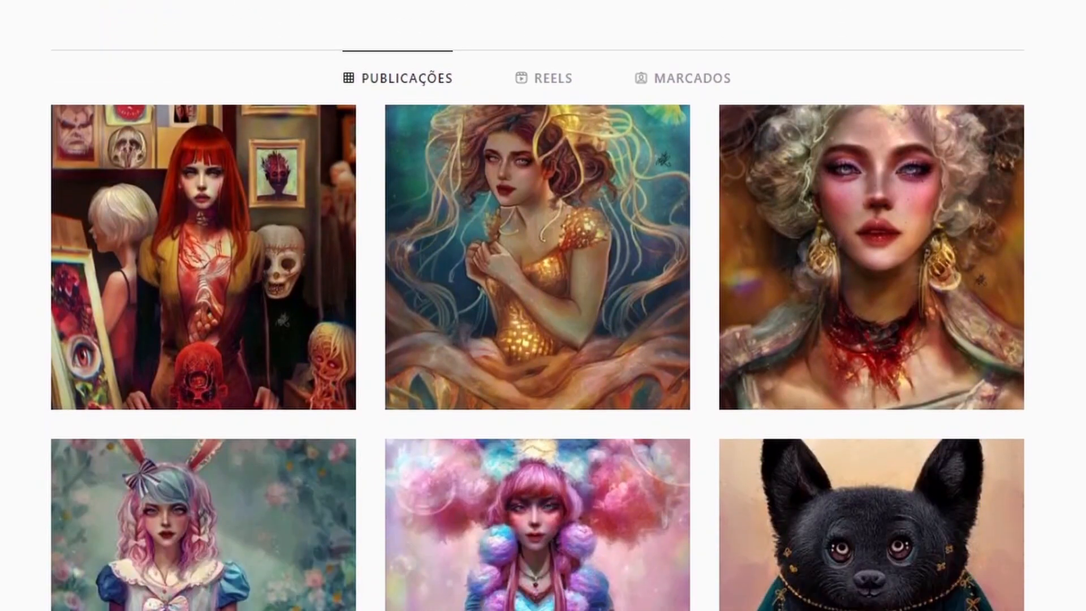
scroll(down, 3)
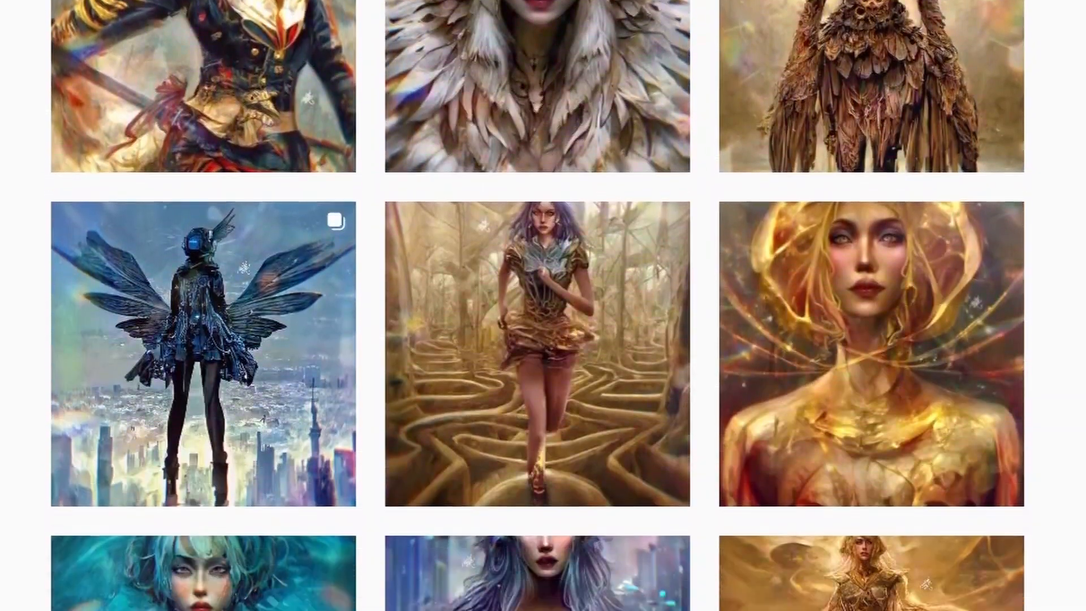
scroll(down, 3)
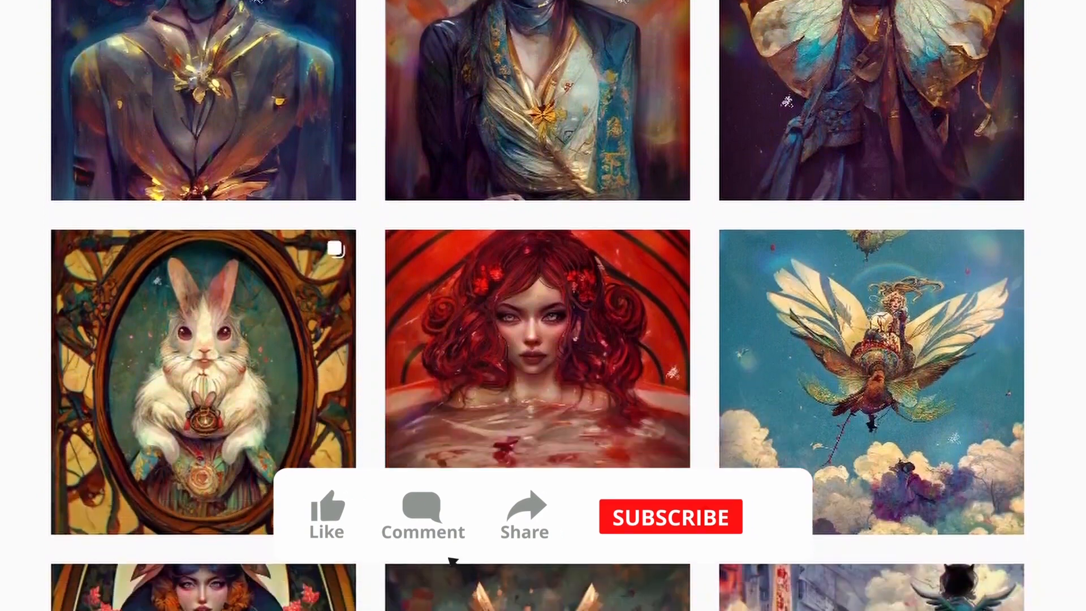
click(669, 516)
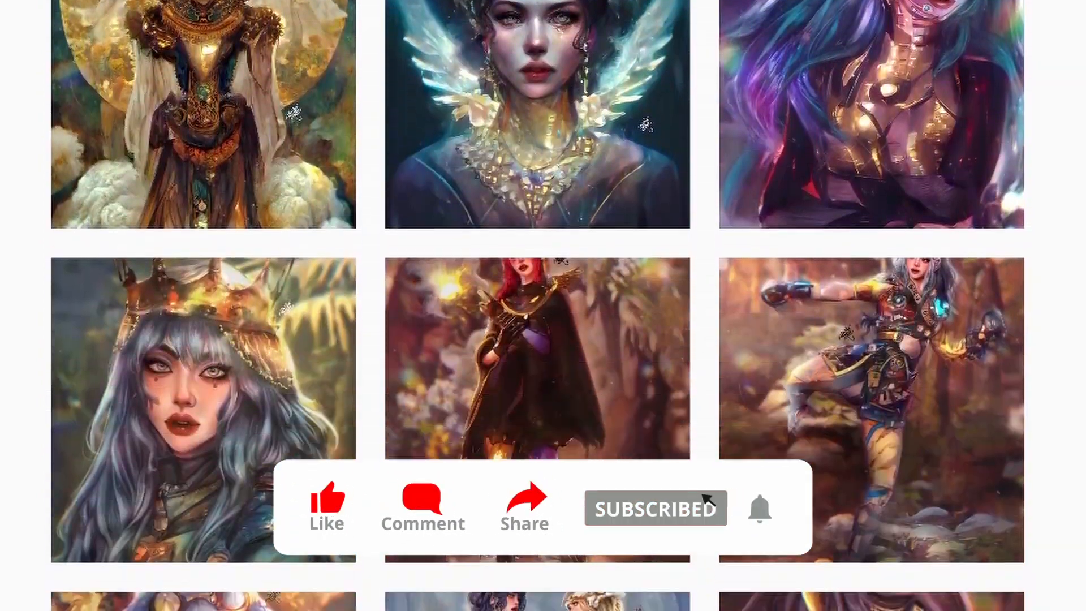
scroll(down, 3)
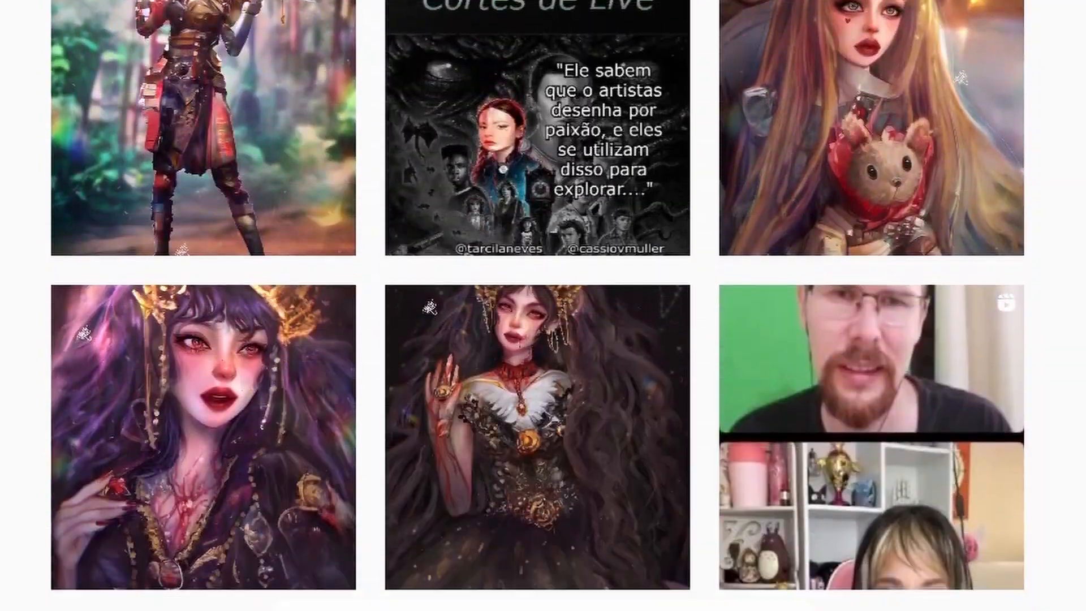
scroll(down, 3)
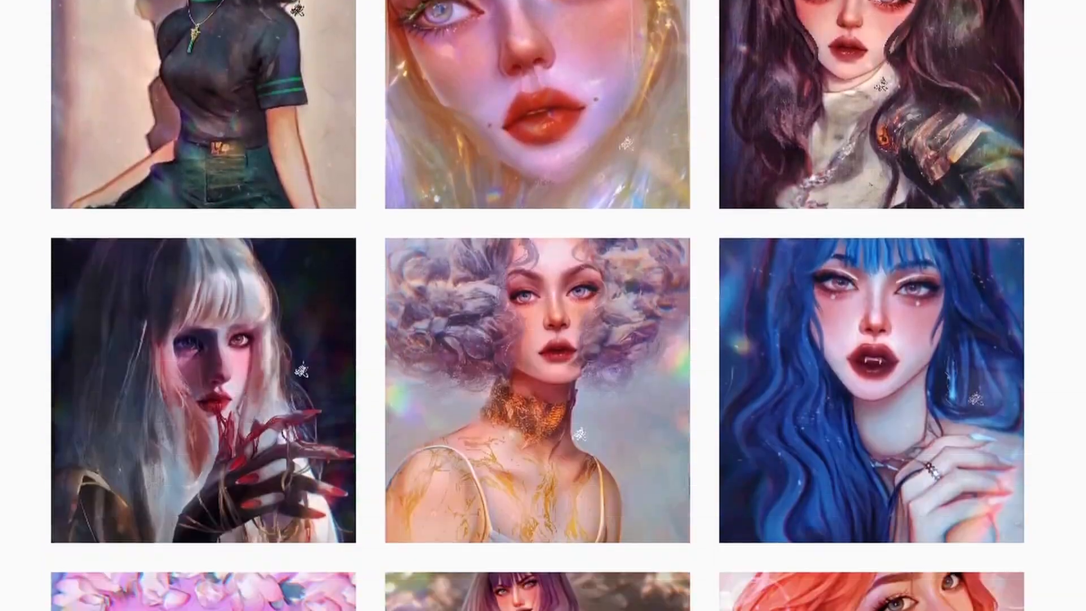